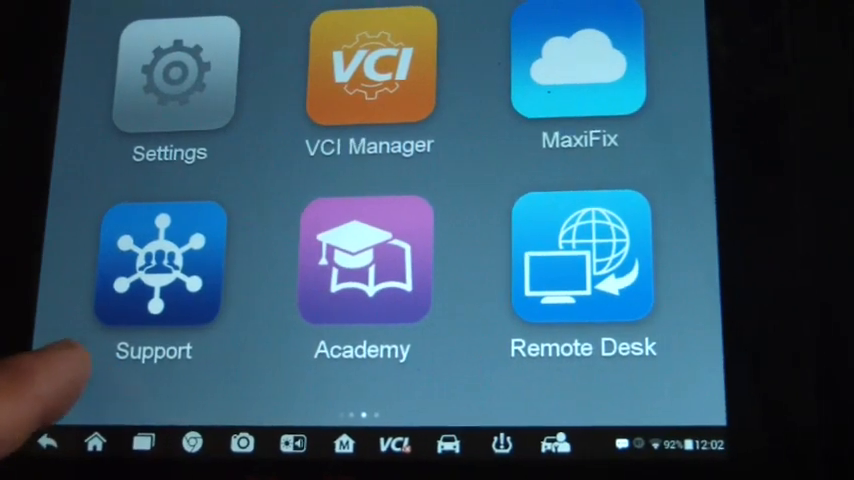
Swipe through the home screen and launch the TPMS app to reach the vehicle make grid.
{"action": "scroll", "scroll_direction": "left", "scroll_amount": 3}
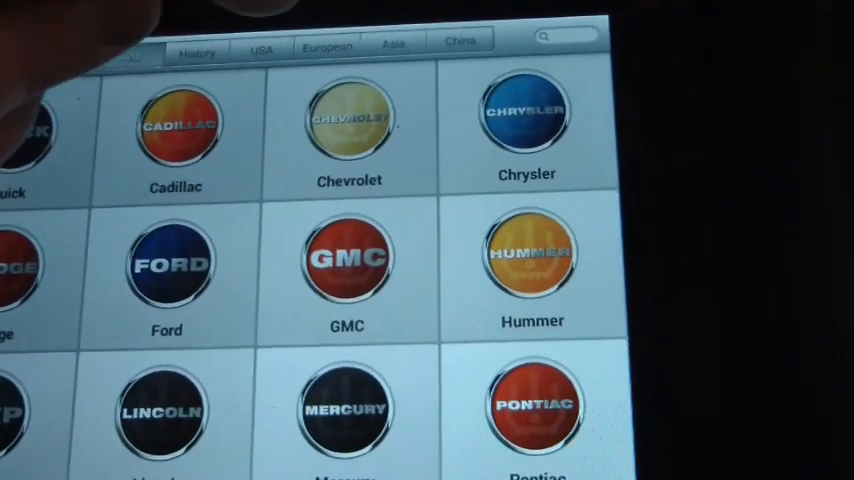
Filter the makes to European brands and select BMW to load its diagnostic program.
{"action": "left_click", "coordinate": [326, 48]}
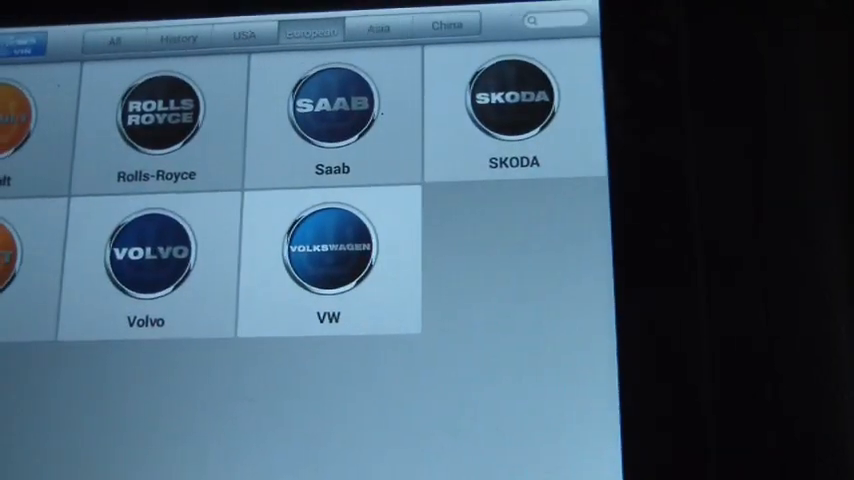
{"action": "scroll", "scroll_direction": "down", "scroll_amount": 3}
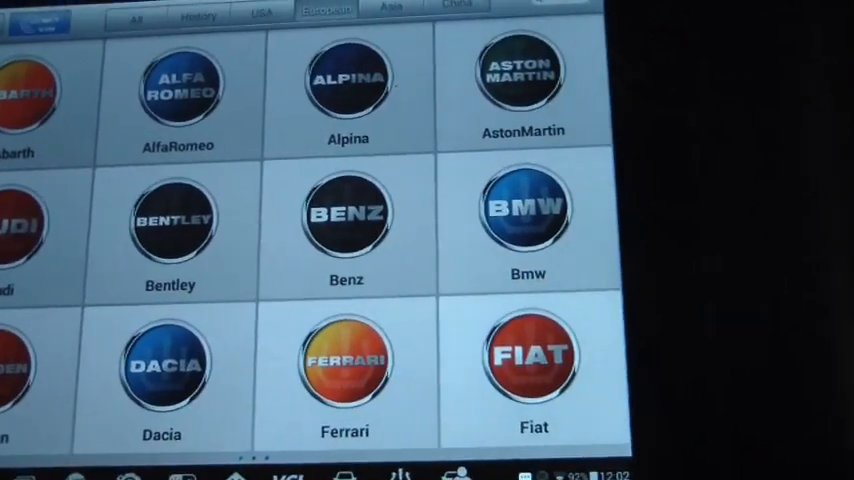
{"action": "left_click", "coordinate": [346, 215]}
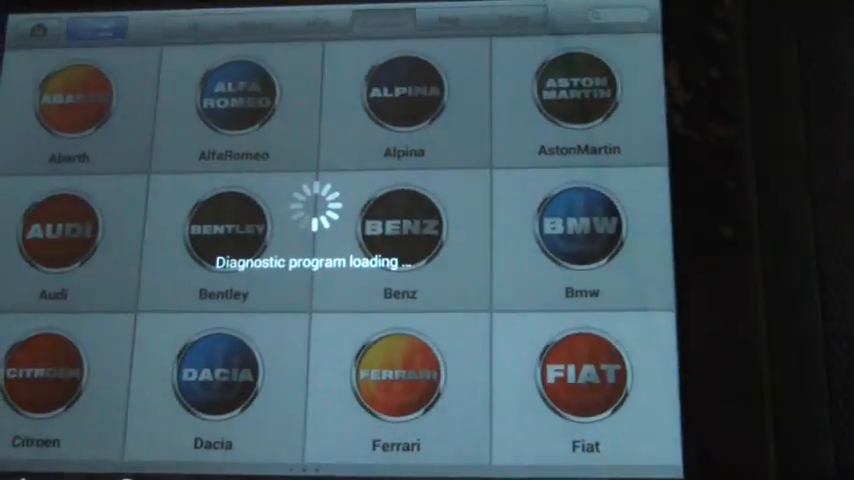
Continue through the BMW TPMS menus, confirming Yes to delete stored sensor data, reaching the Check table.
{"action": "left_click", "coordinate": [581, 228]}
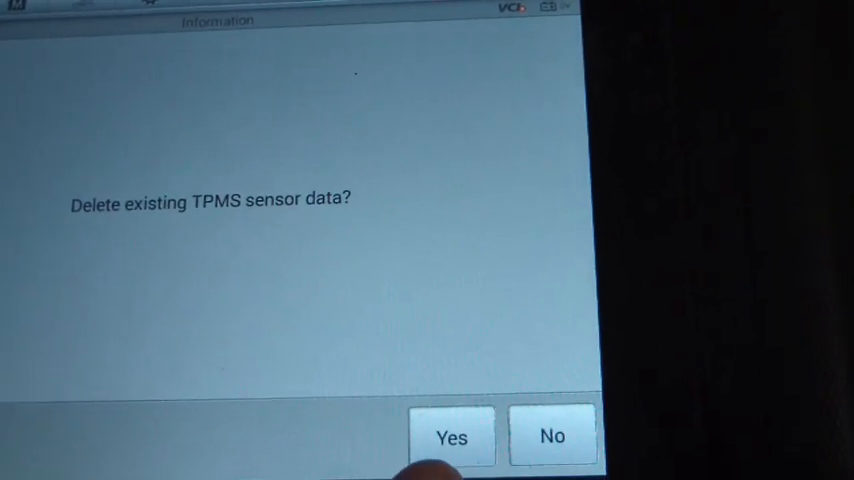
{"action": "left_click", "coordinate": [451, 437]}
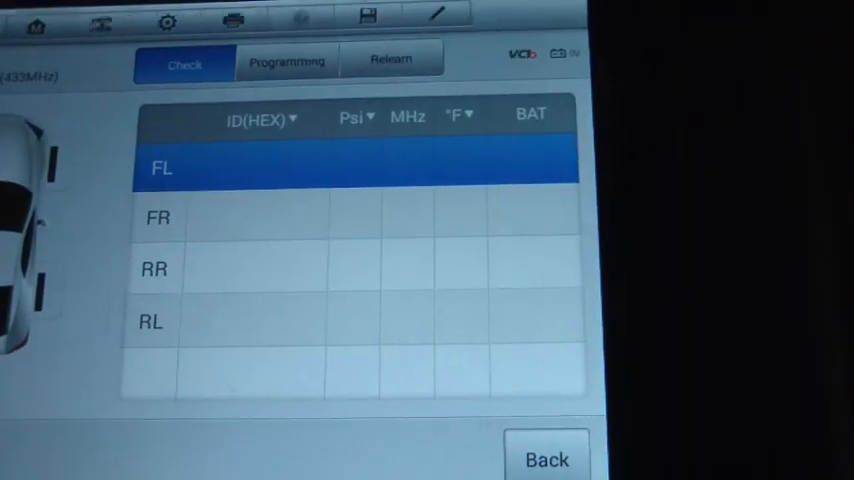